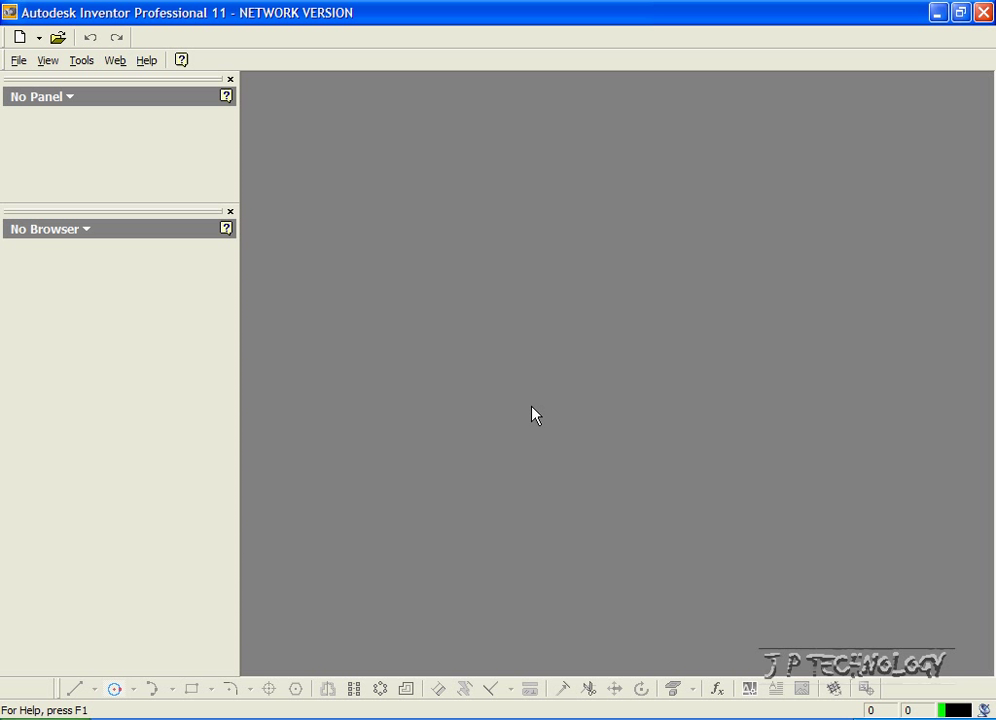
mouse_move(16, 60)
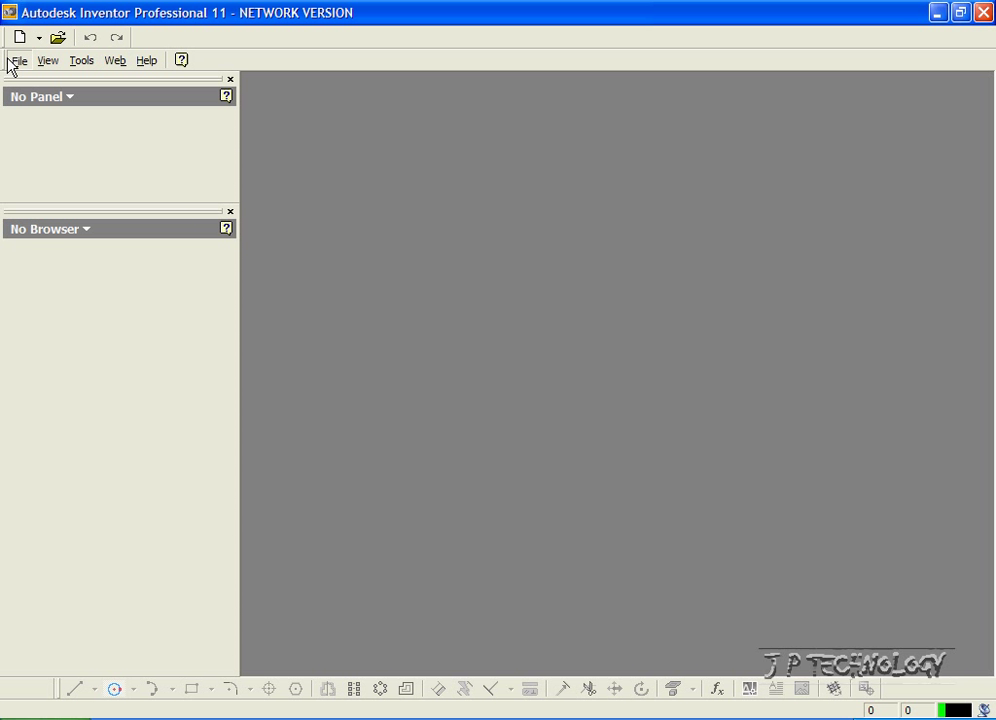
- Show the File menu's list of recently opened part files
left_click(18, 60)
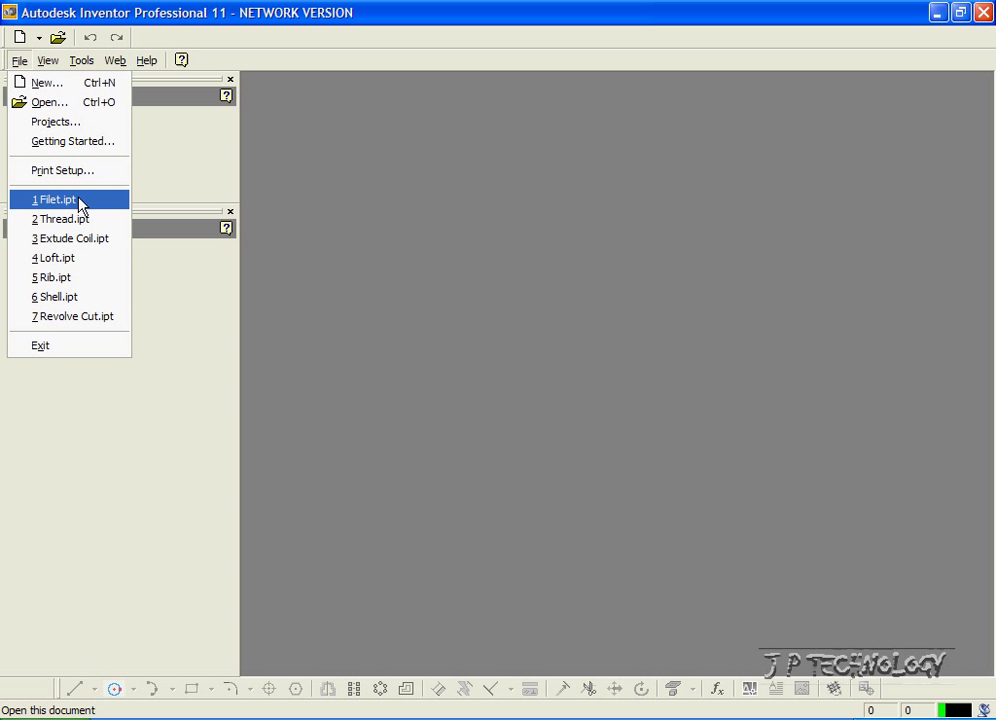
- Open Filet.ipt from the recent files list, showing the square column, base and cylinder
left_click(56, 200)
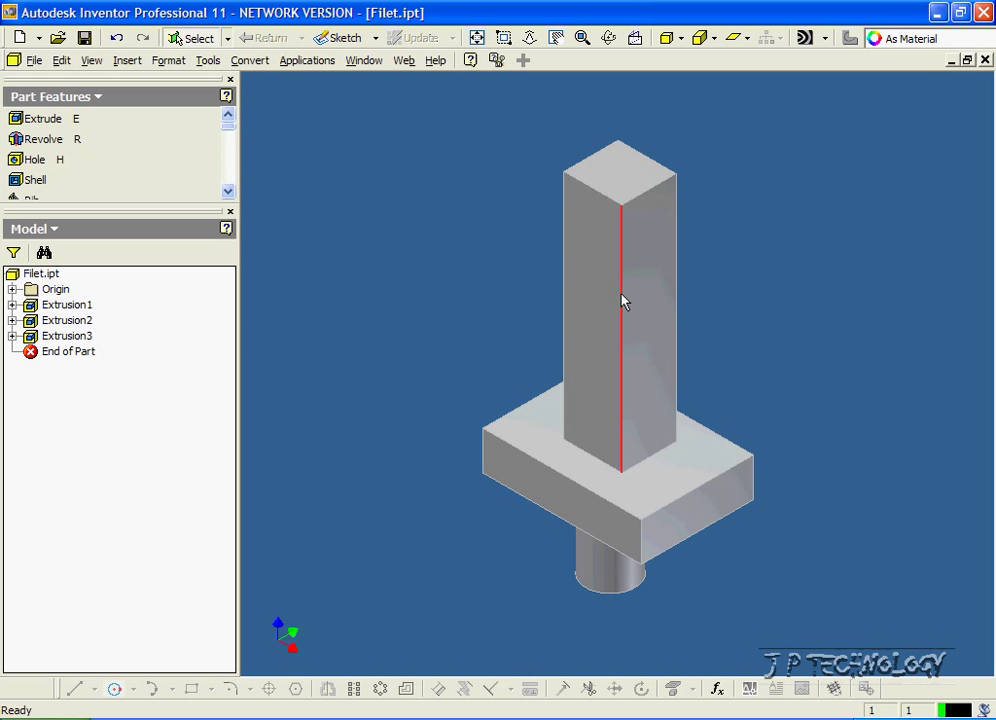
mouse_move(628, 358)
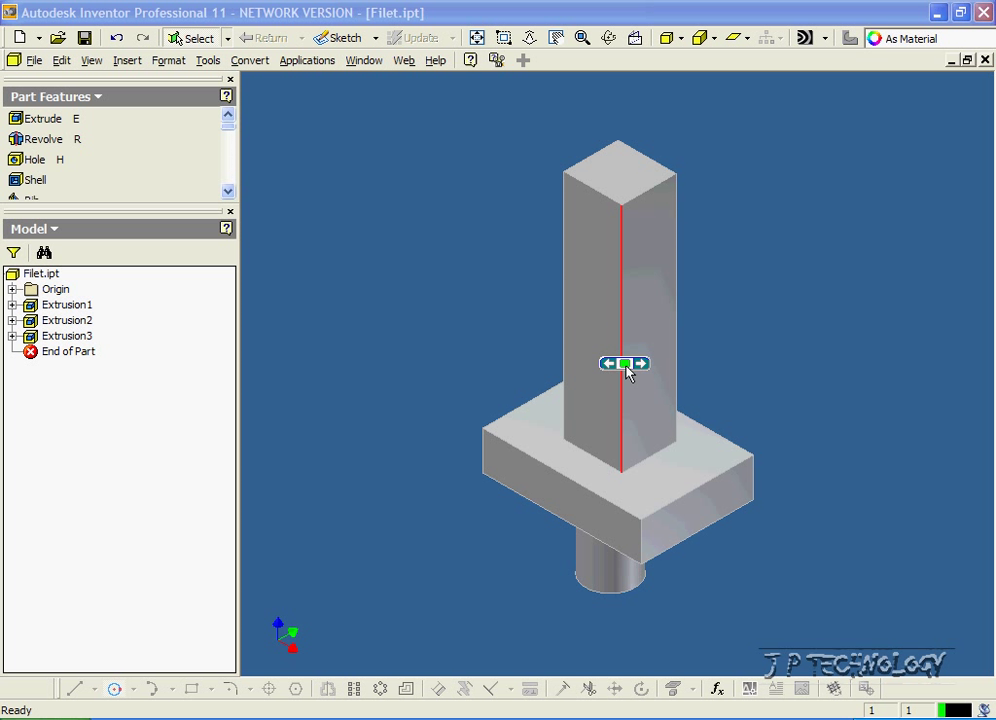
scroll("down", 3)
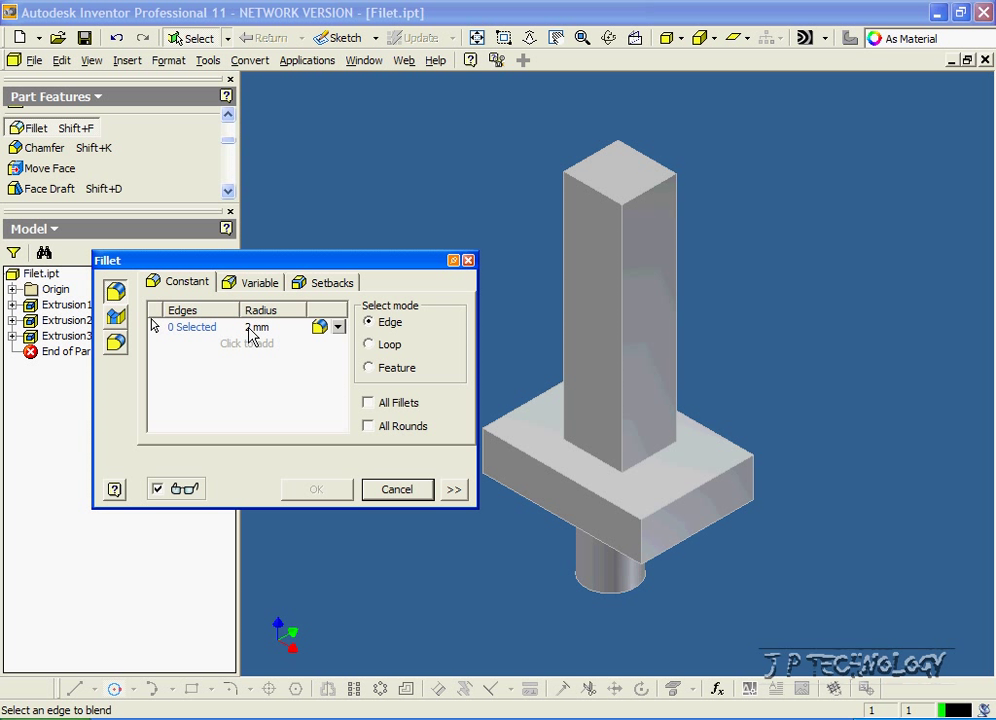
mouse_move(320, 330)
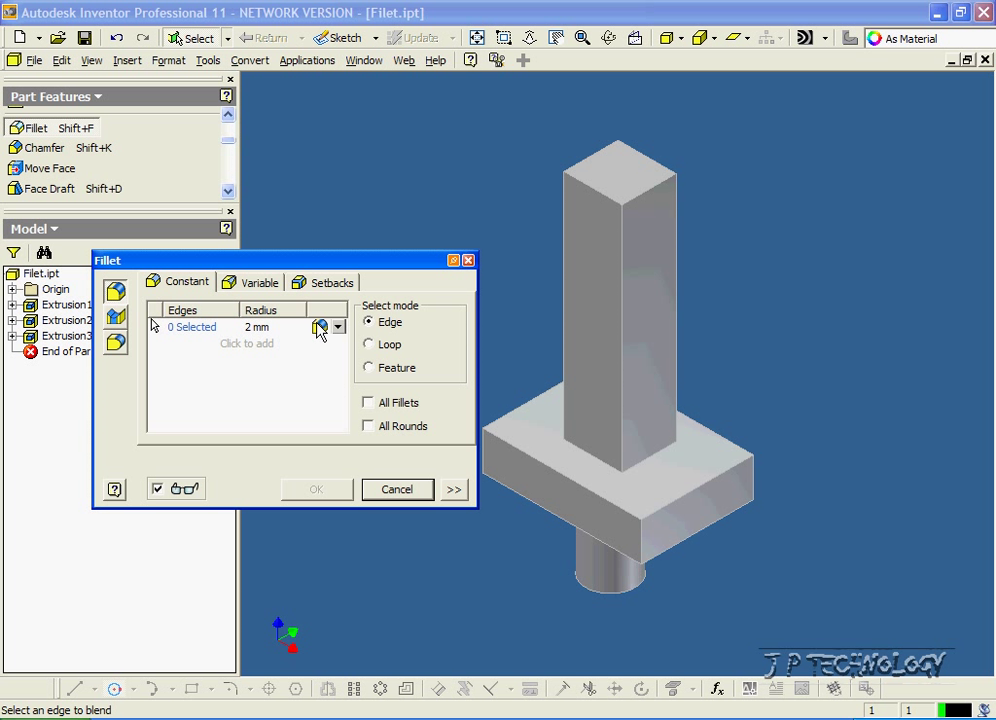
mouse_move(254, 338)
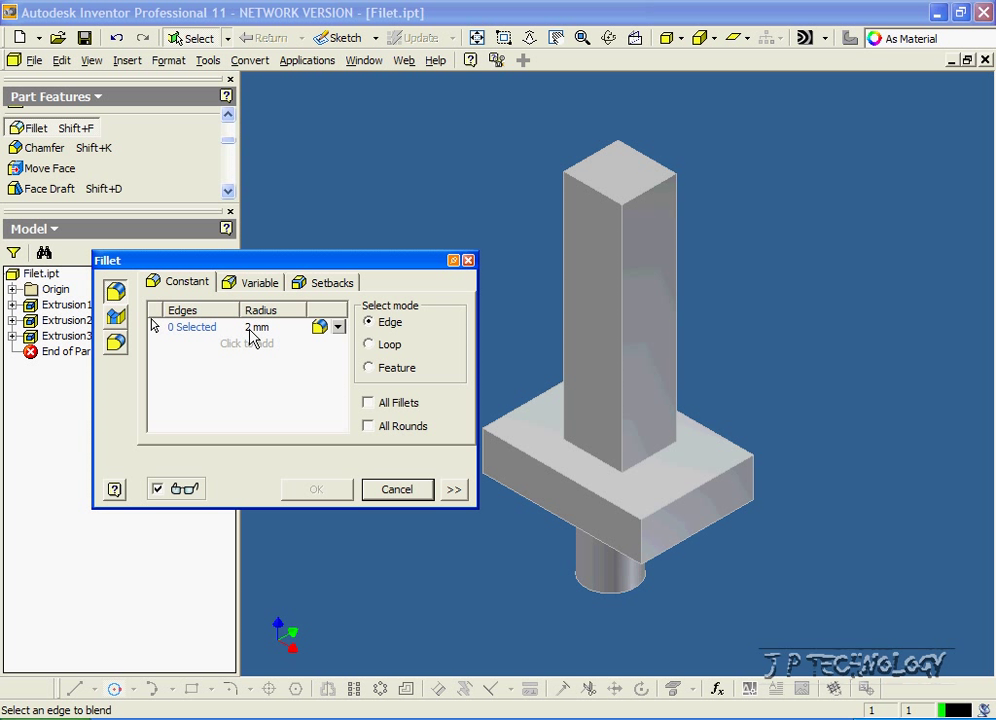
mouse_move(616, 264)
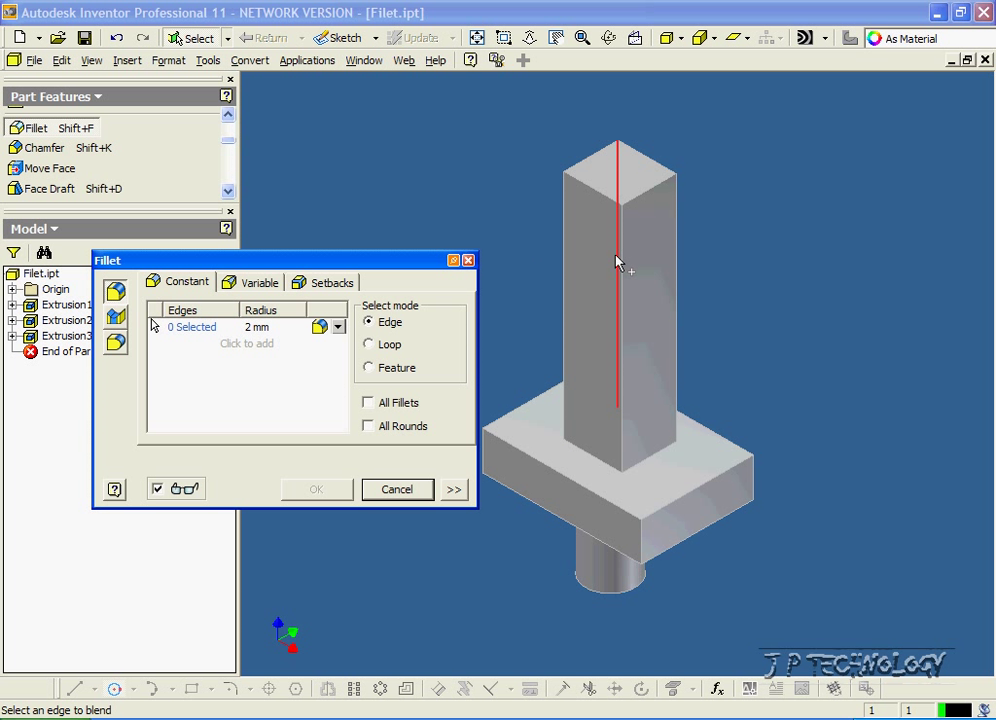
- Apply a 2 mm fillet to one vertical edge of the square column (Fillet1)
left_click(618, 300)
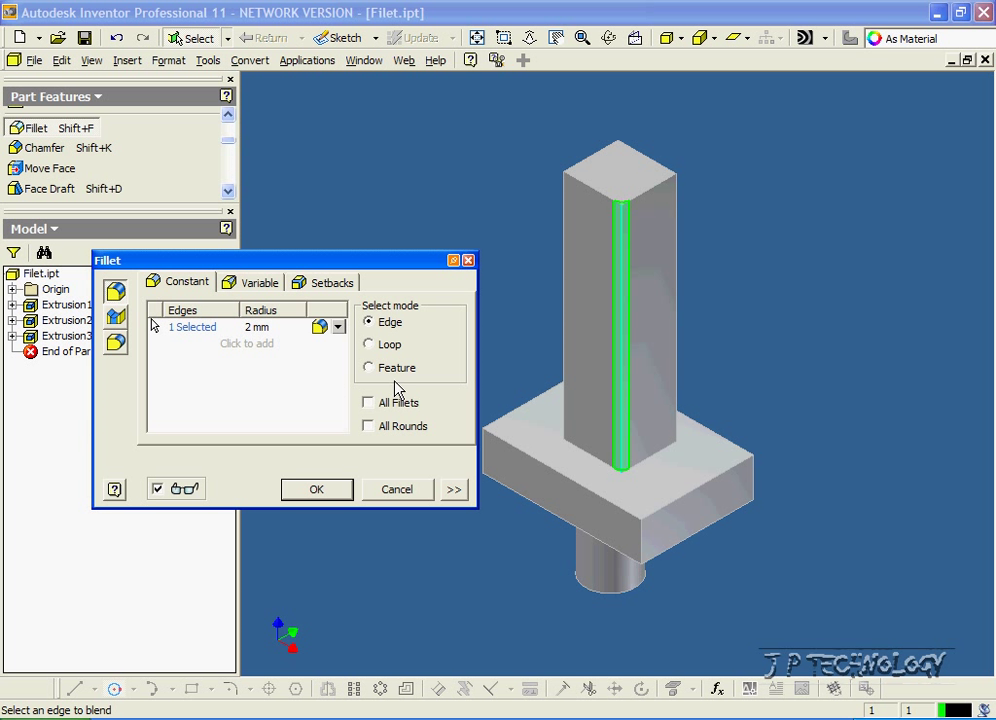
left_click(316, 488)
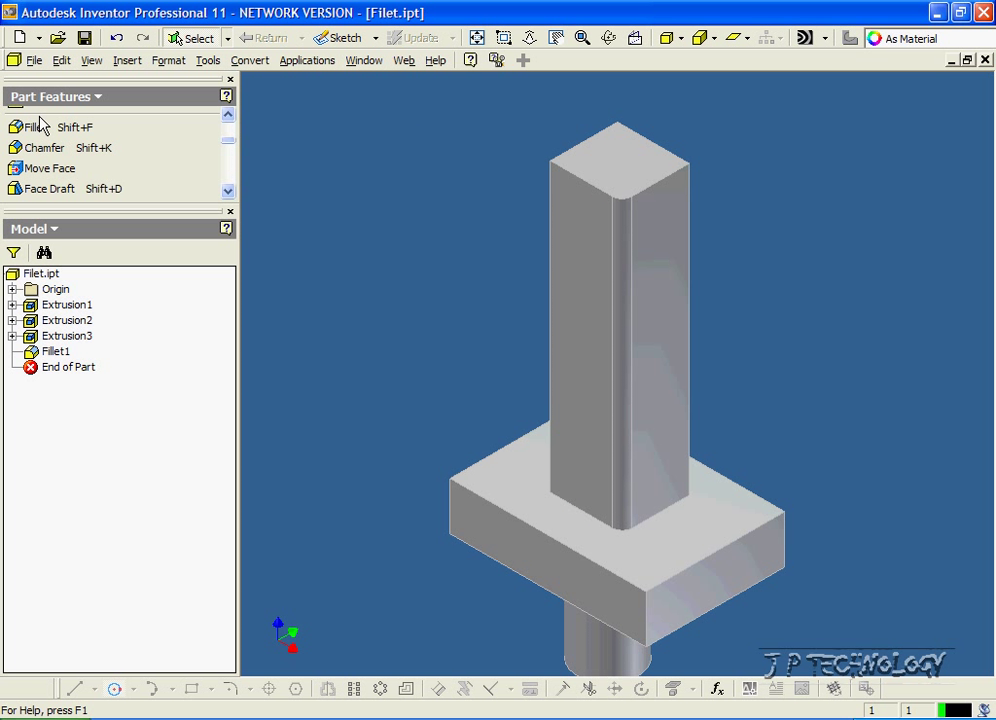
- Apply a 5 mm fillet to a second vertical column edge (Fillet2) and inspect it from another angle
left_click(36, 128)
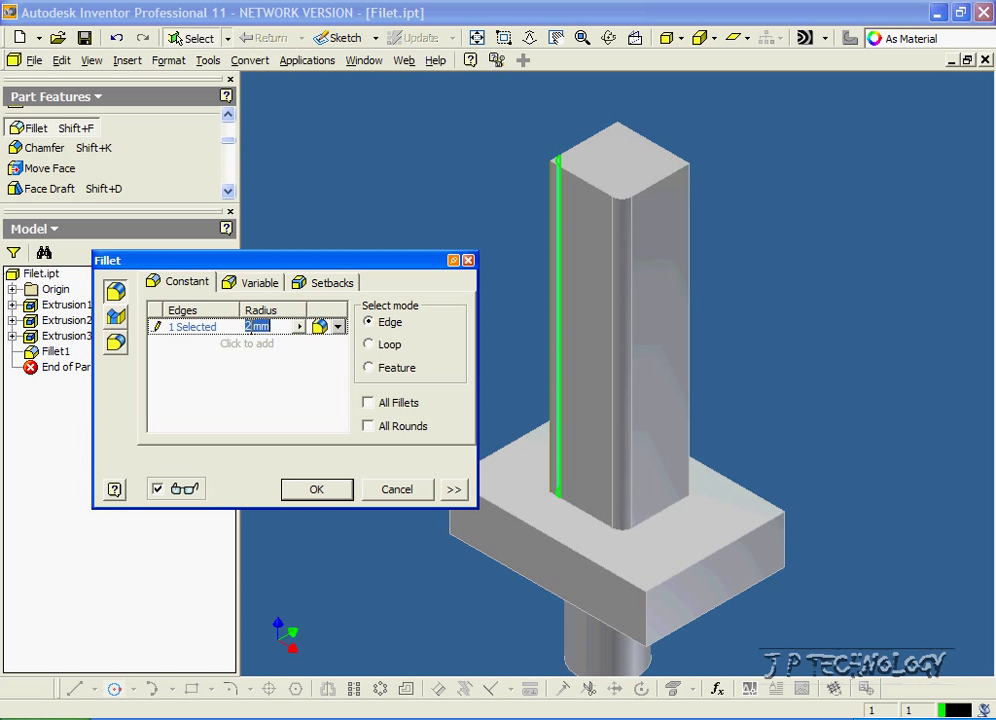
mouse_move(260, 326)
type("5")
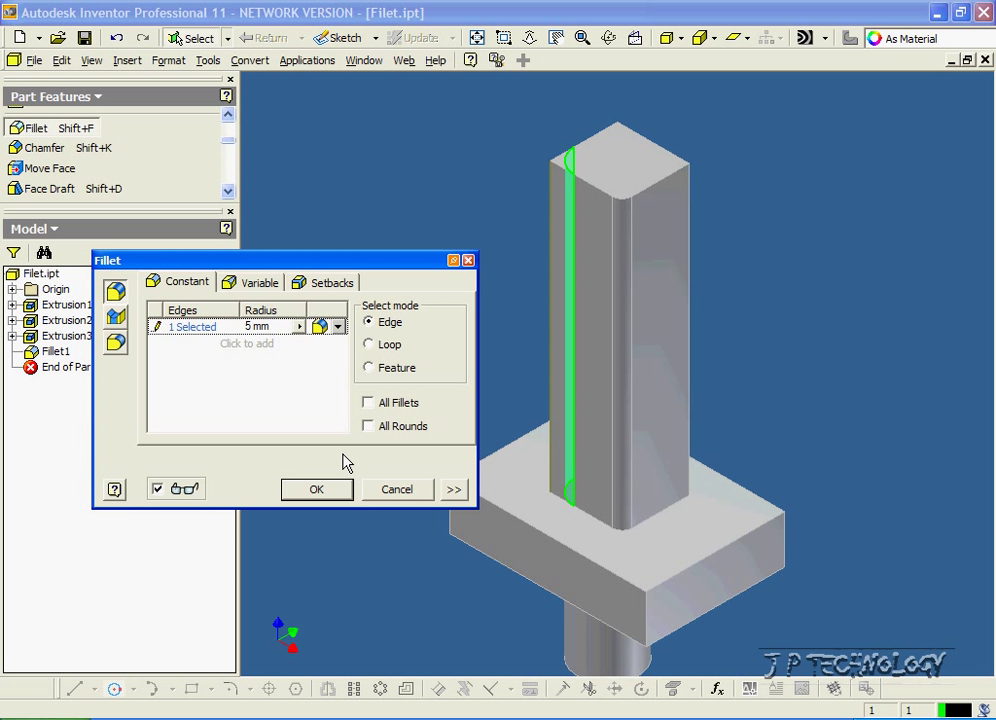
left_click(316, 488)
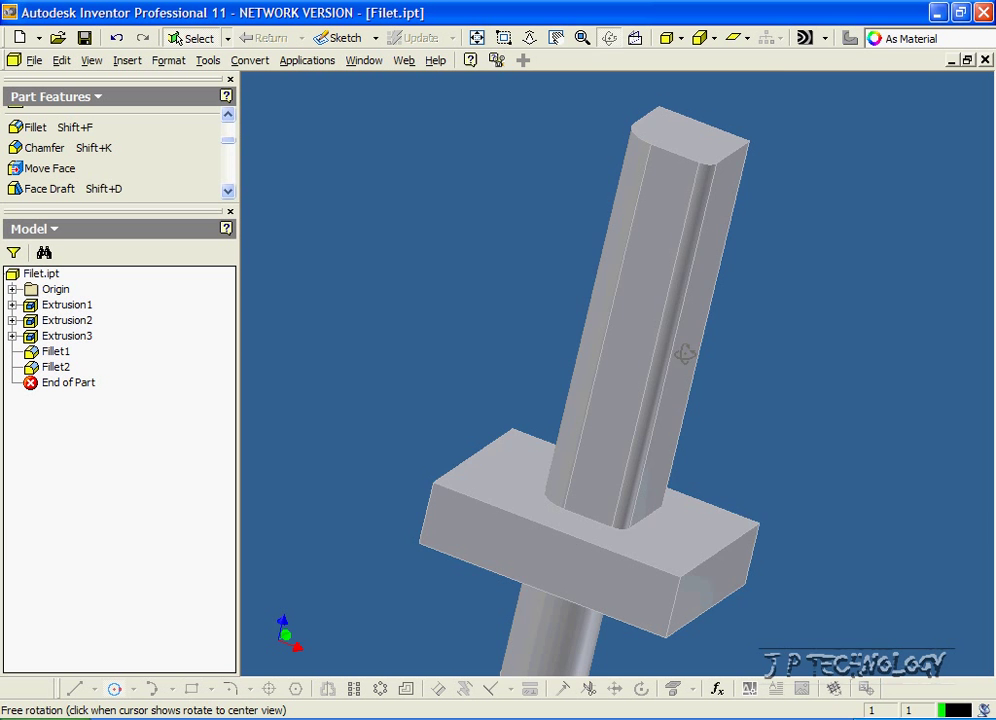
left_click_drag(684, 356, 844, 374)
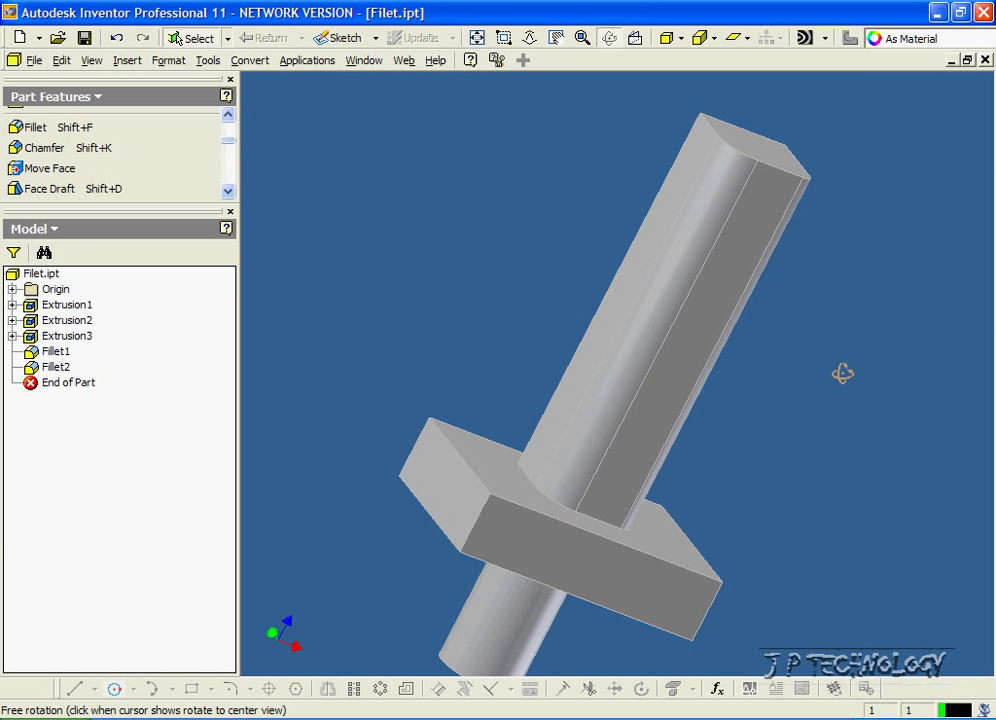
left_click_drag(844, 374, 552, 412)
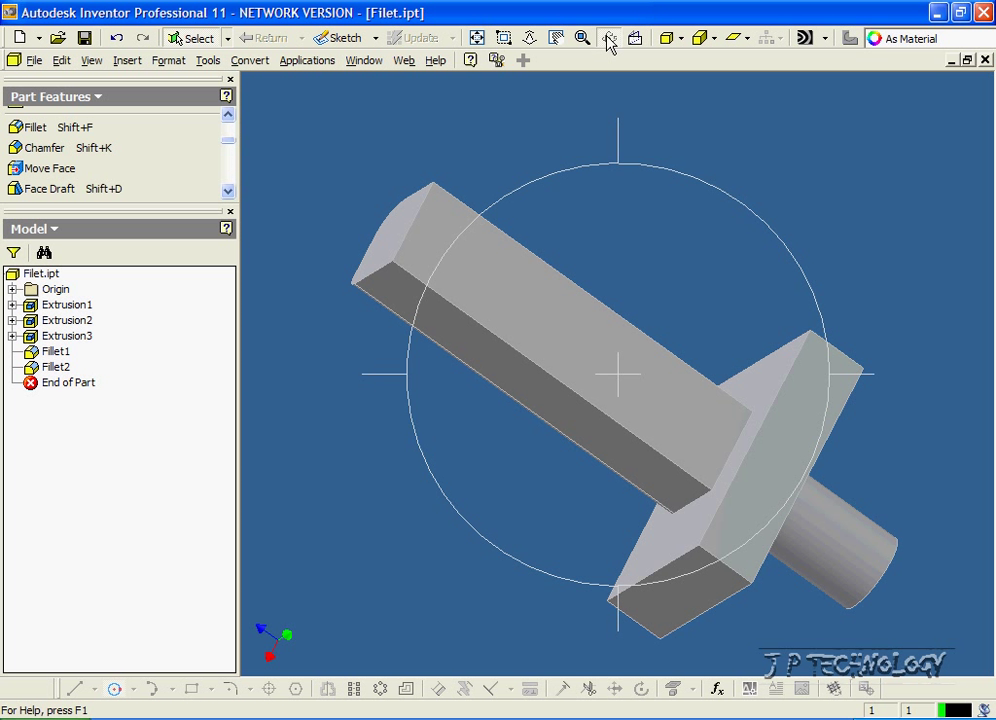
- Apply a 5 mm fillet to the column's long edge (Fillet3) and orbit to view it
left_click(36, 128)
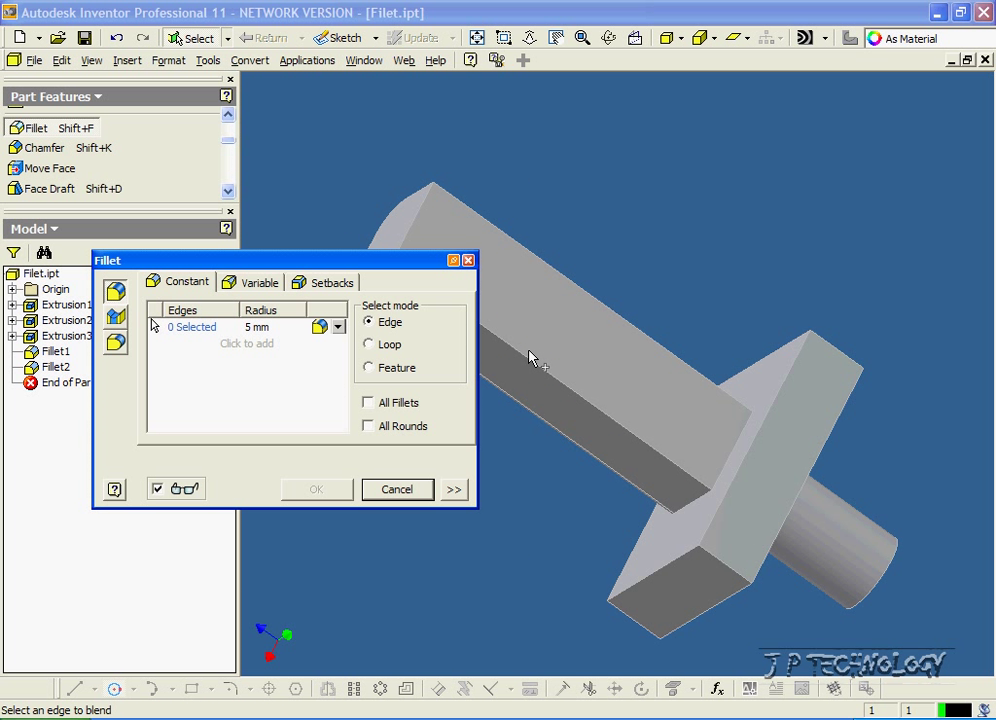
left_click(584, 290)
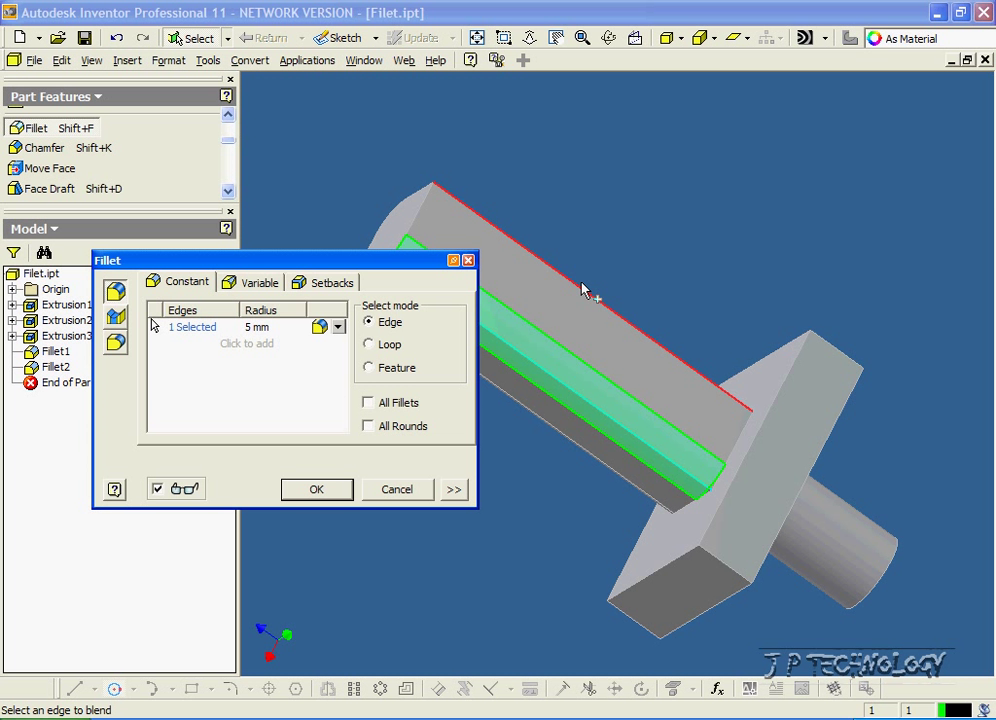
left_click(316, 488)
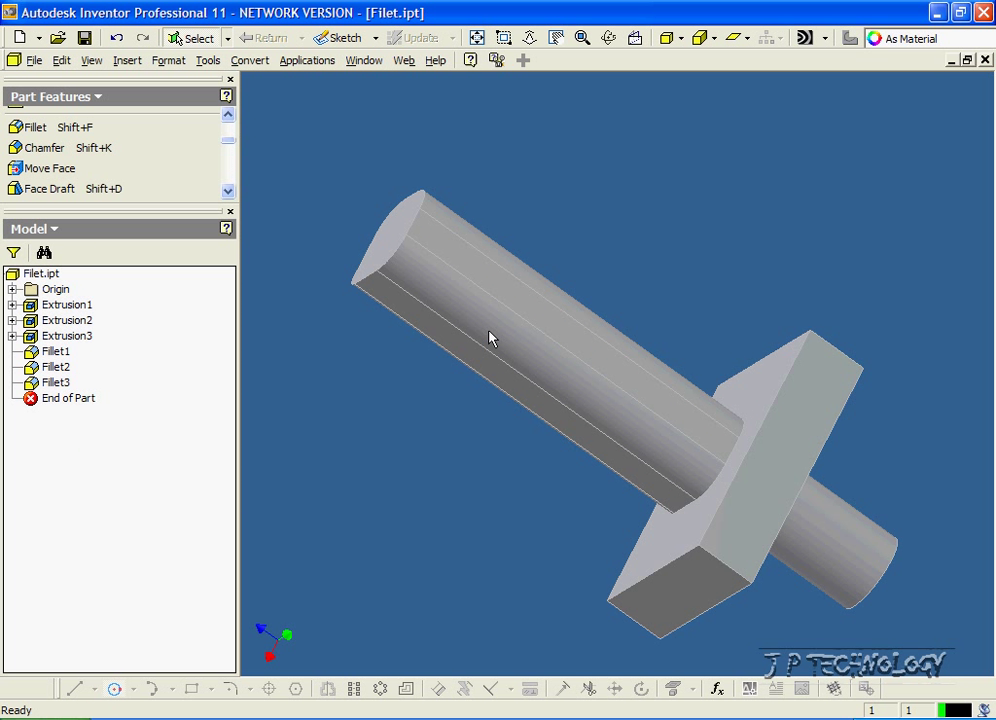
left_click_drag(490, 338, 650, 404)
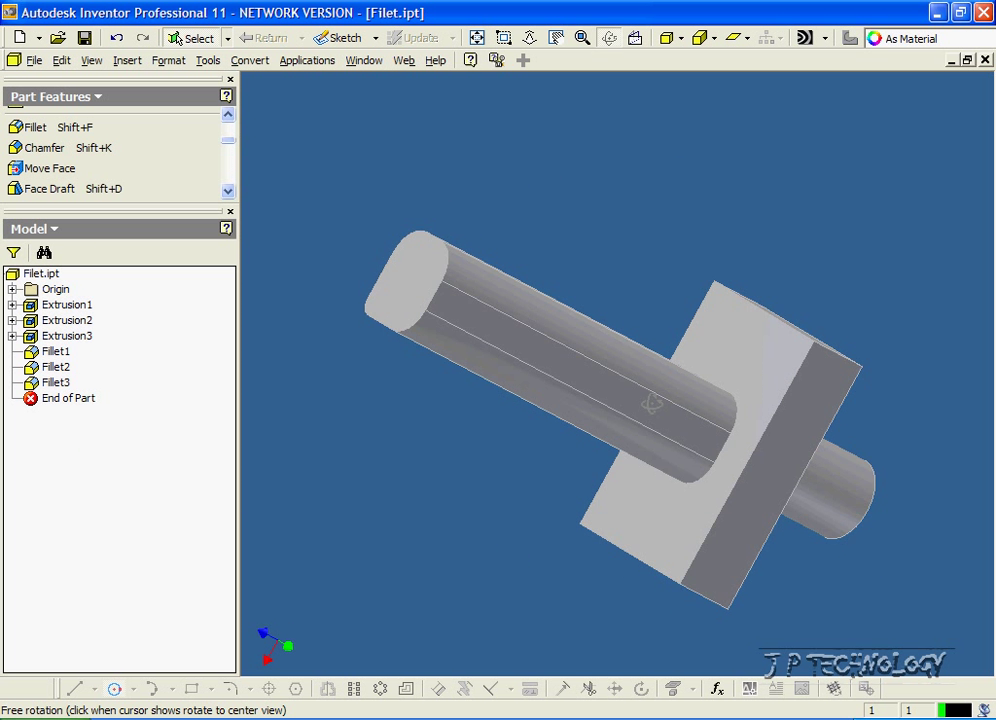
left_click_drag(650, 404, 760, 404)
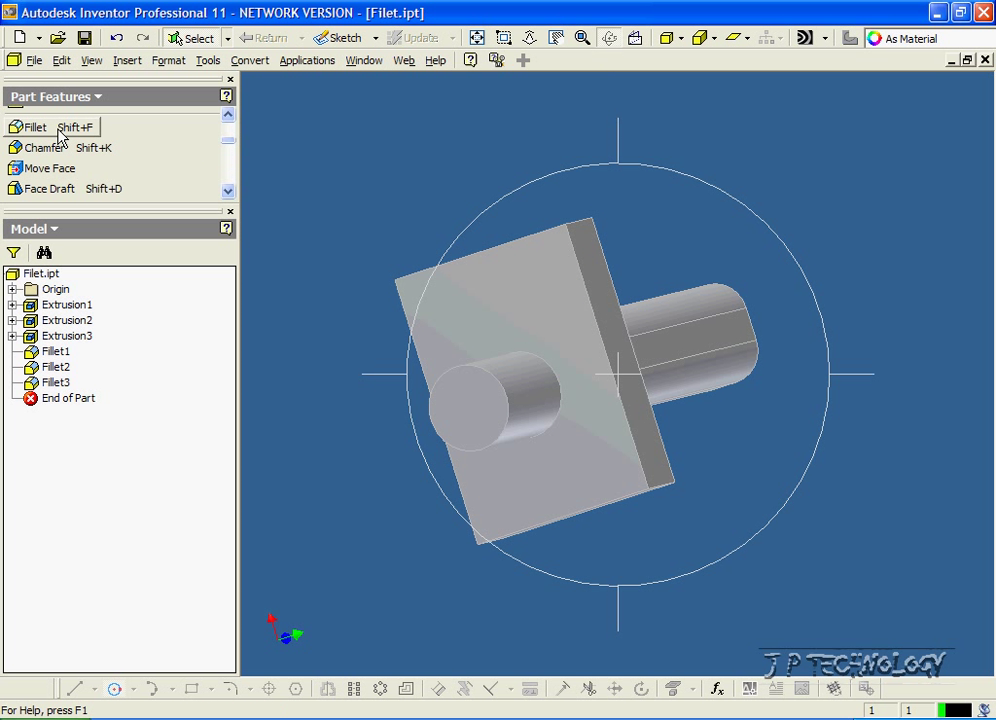
- Round both edges of the short cylinder with a 5 mm fillet (Fillet4)
left_click(36, 128)
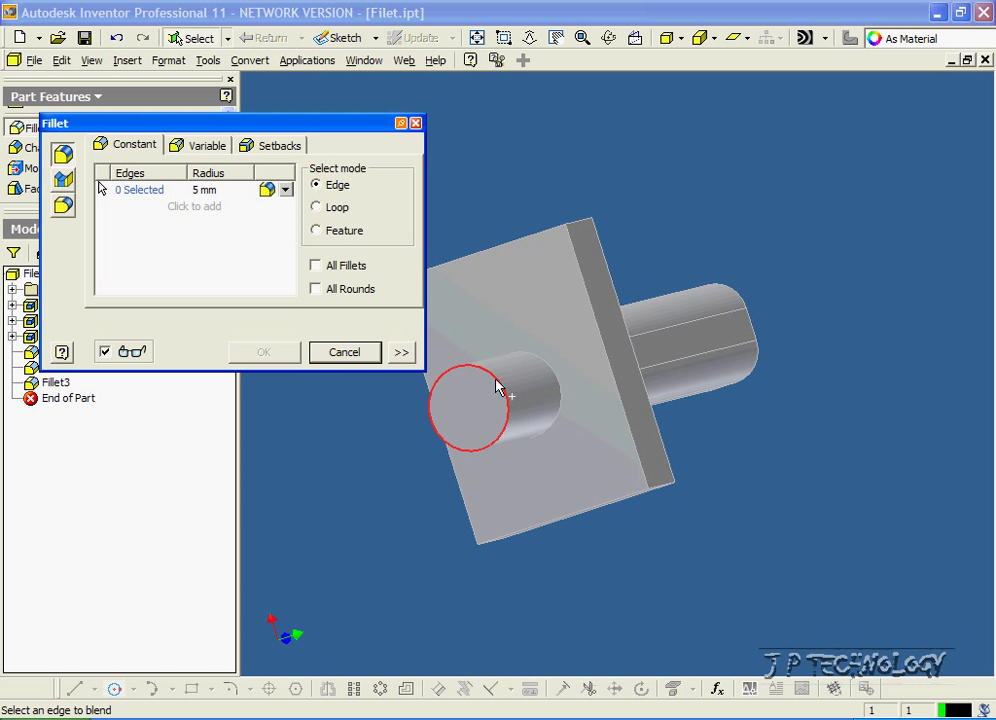
left_click(470, 404)
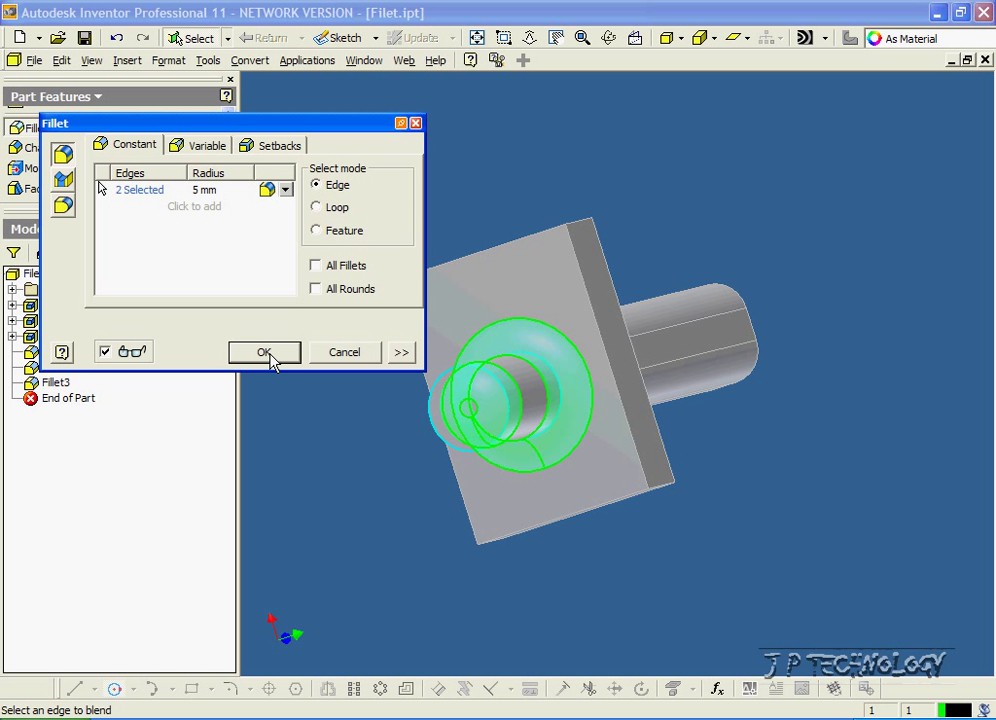
left_click(264, 352)
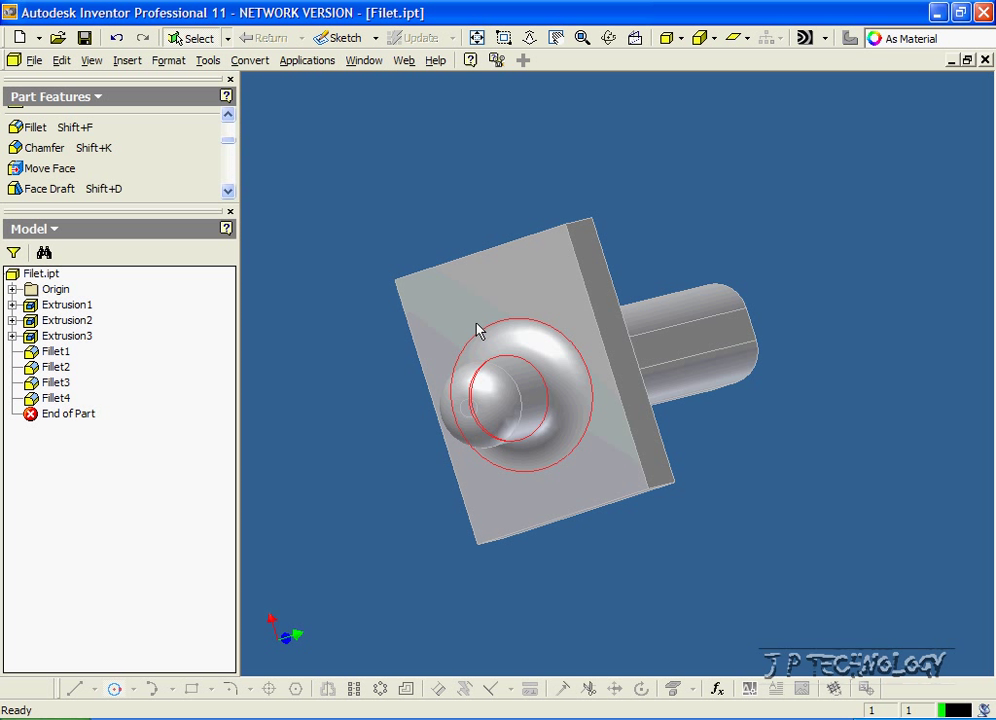
left_click(476, 36)
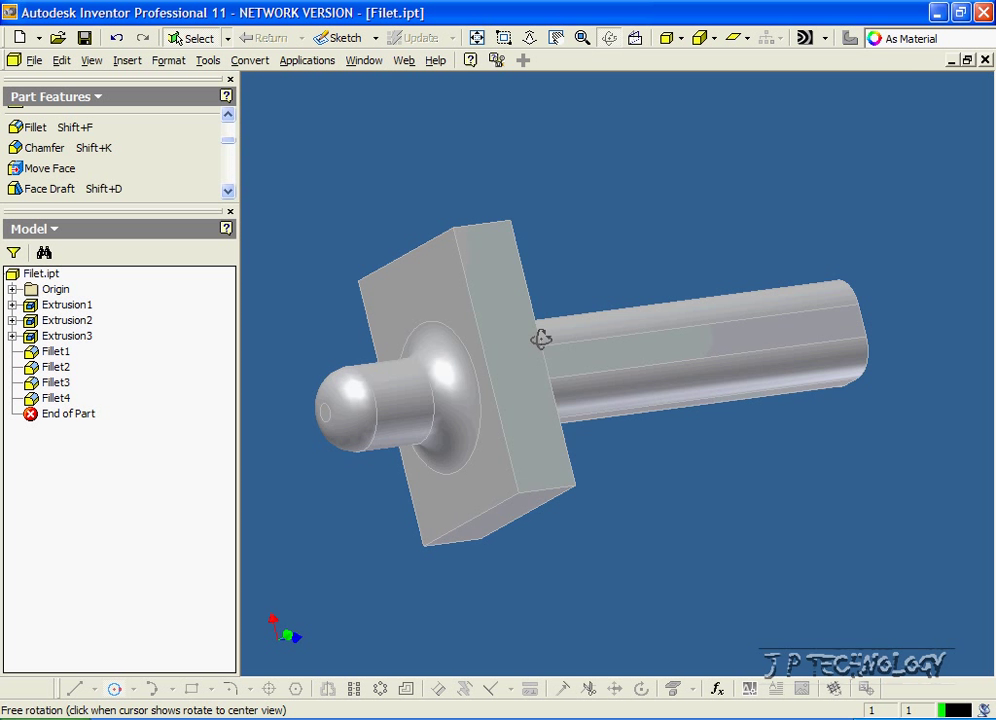
- Turn the part so the long shaft and plate face are visible for the next fillet
left_click(610, 38)
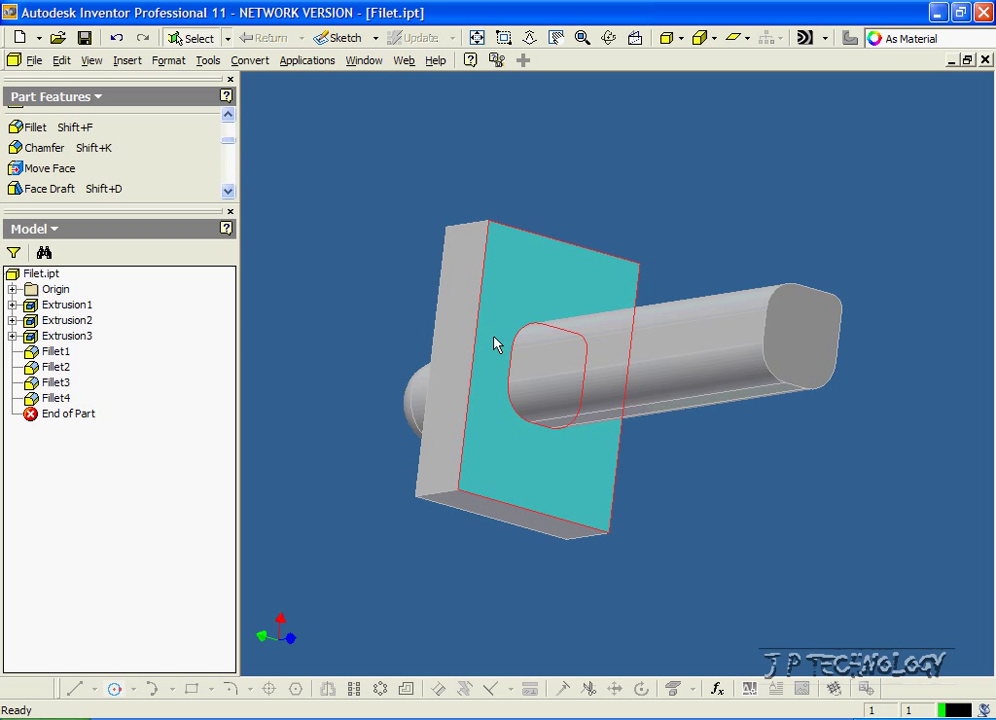
left_click(504, 356)
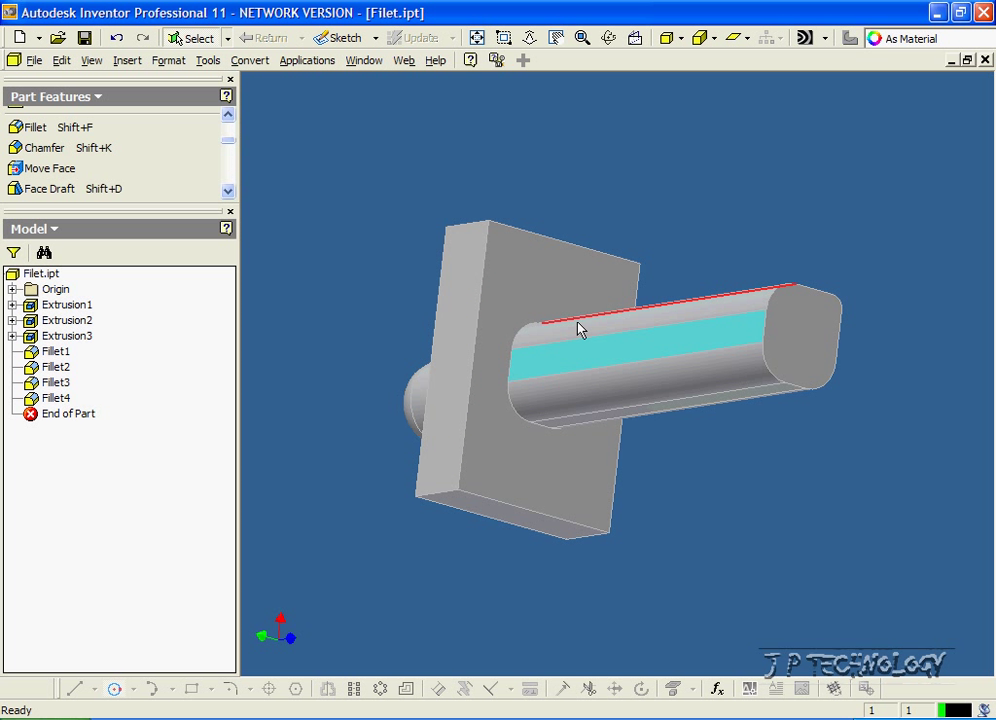
mouse_move(72, 128)
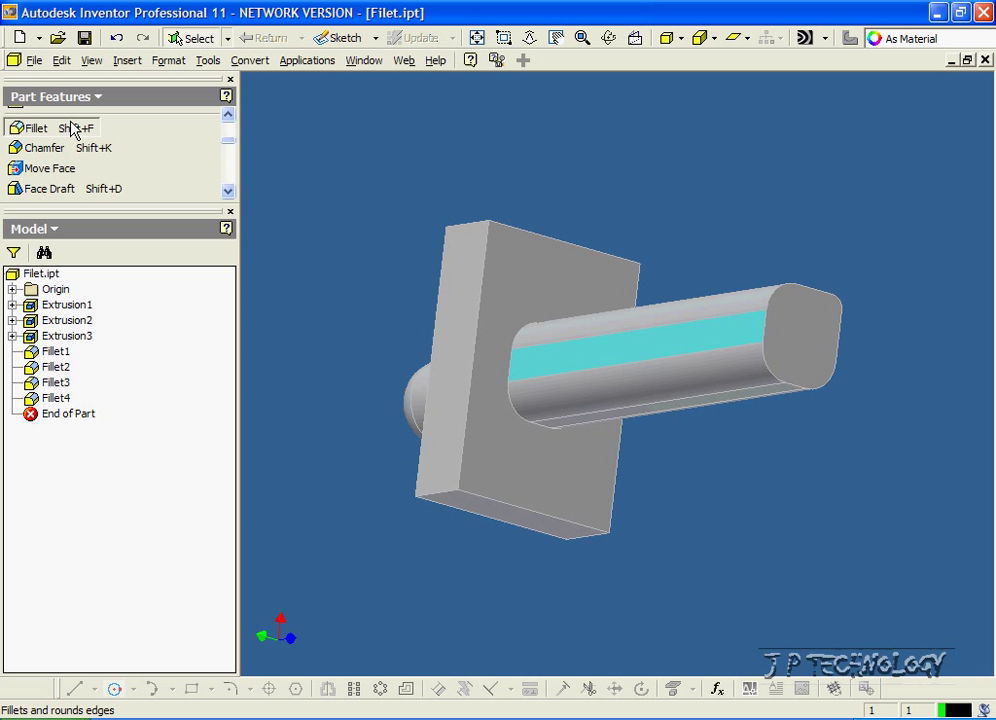
left_click(36, 128)
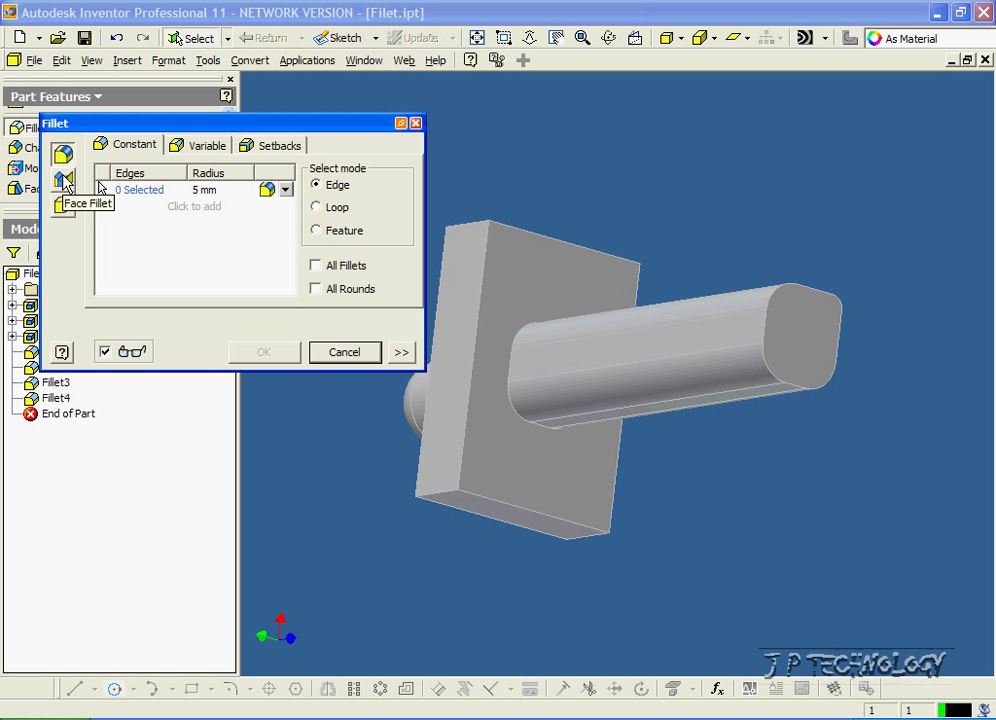
- Create a 5.390 mm face fillet blending the plate face into the shaft (Fillet5)
left_click(62, 180)
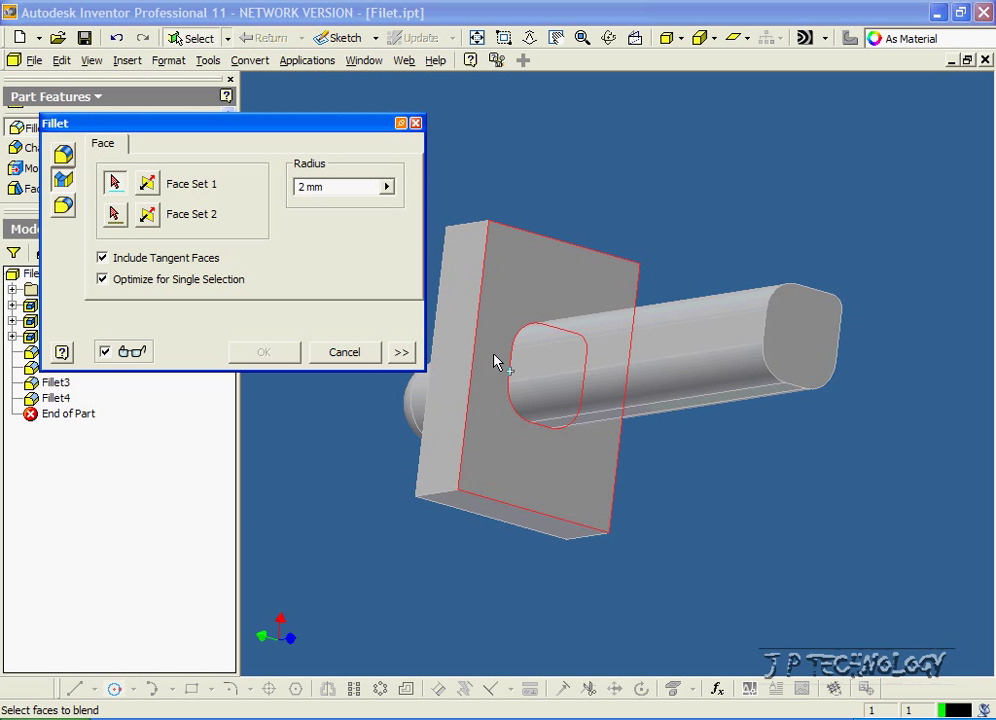
left_click(544, 364)
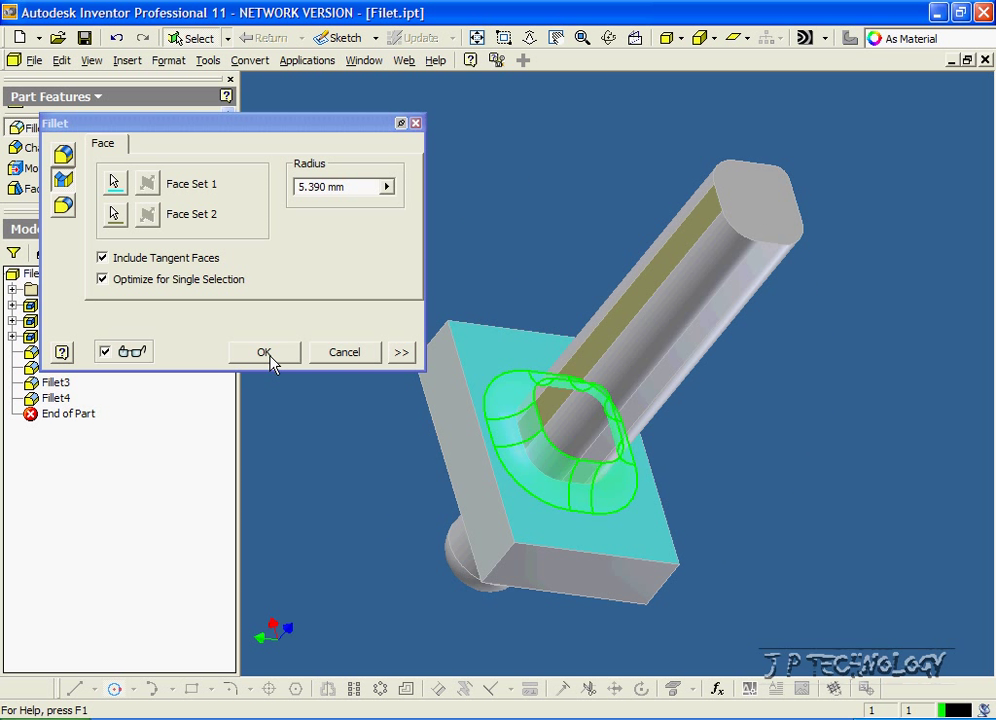
left_click(264, 352)
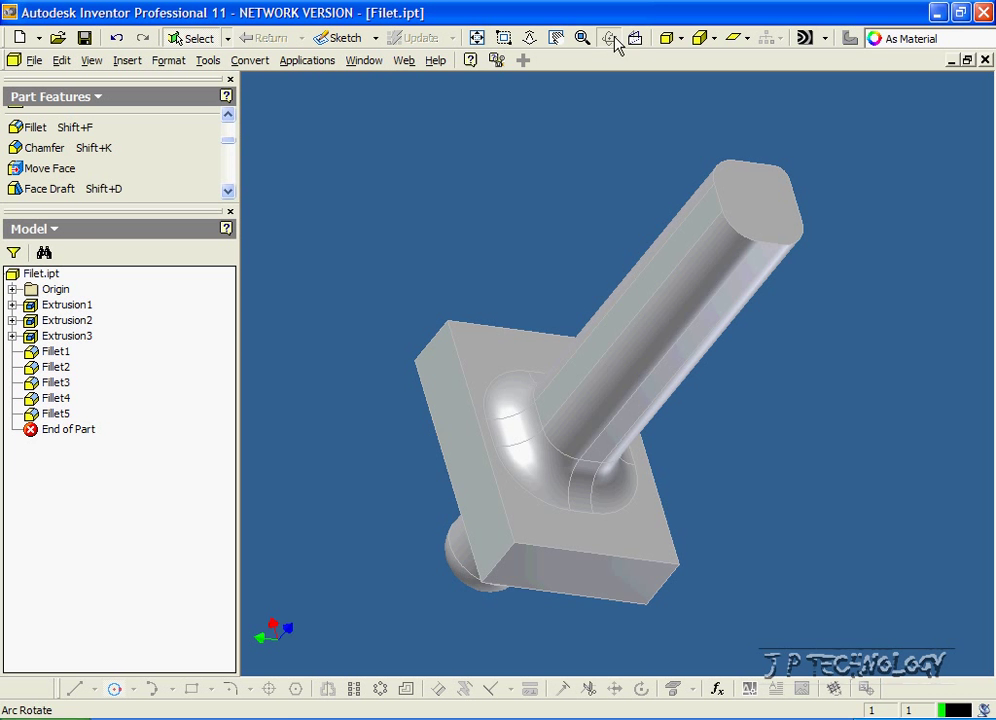
- Orbit the part to show the plate's end face and the underside of the shaft
left_click_drag(600, 400, 490, 290)
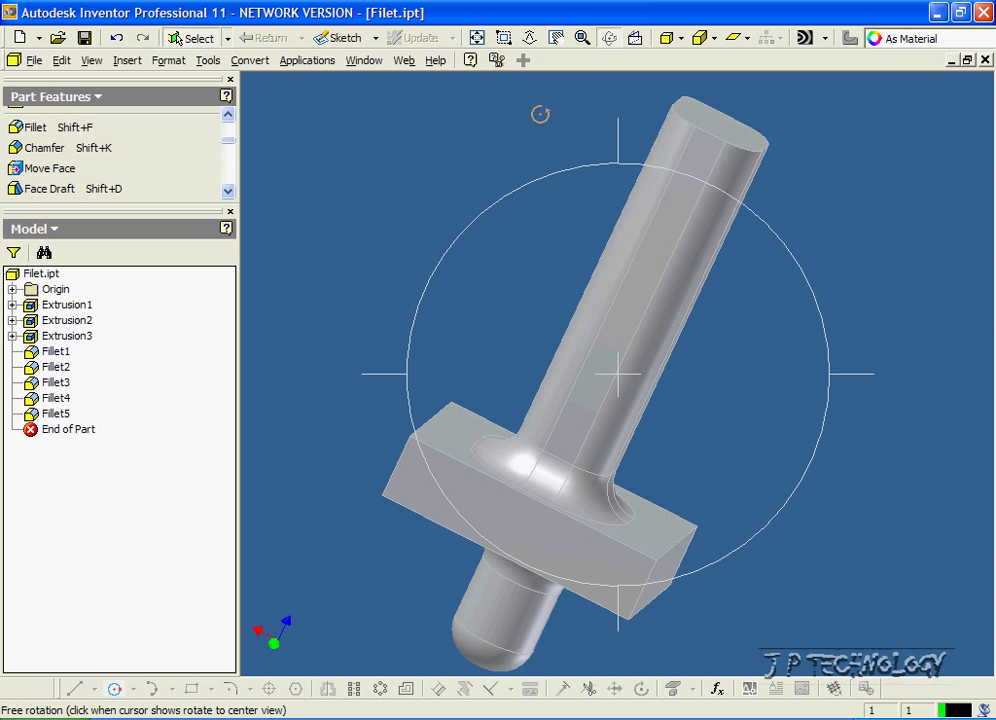
left_click(658, 564)
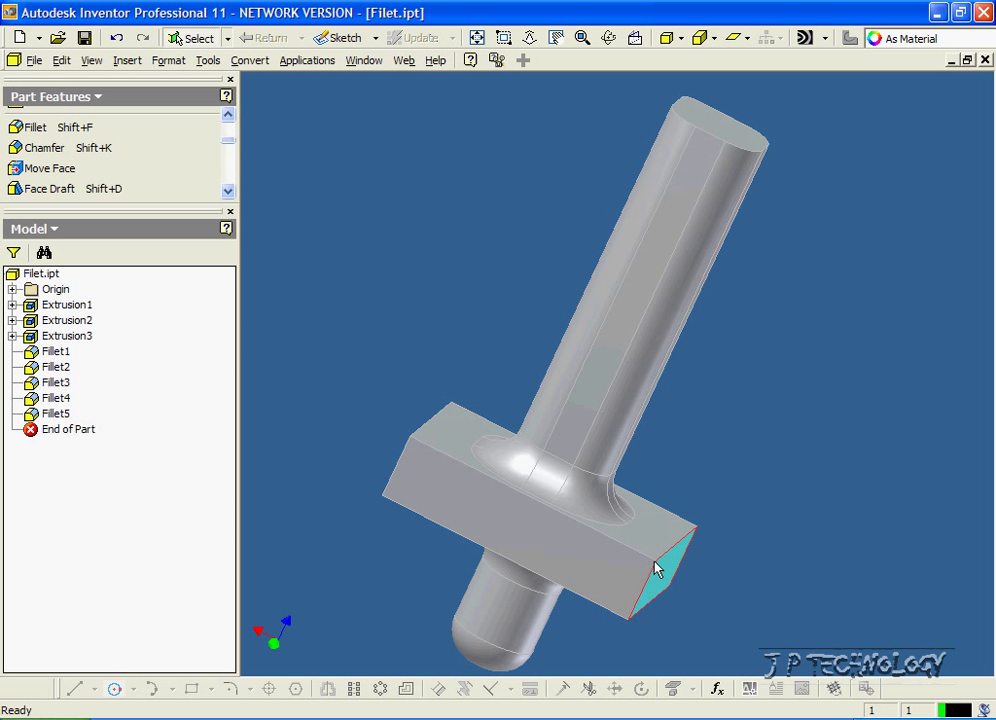
mouse_move(590, 612)
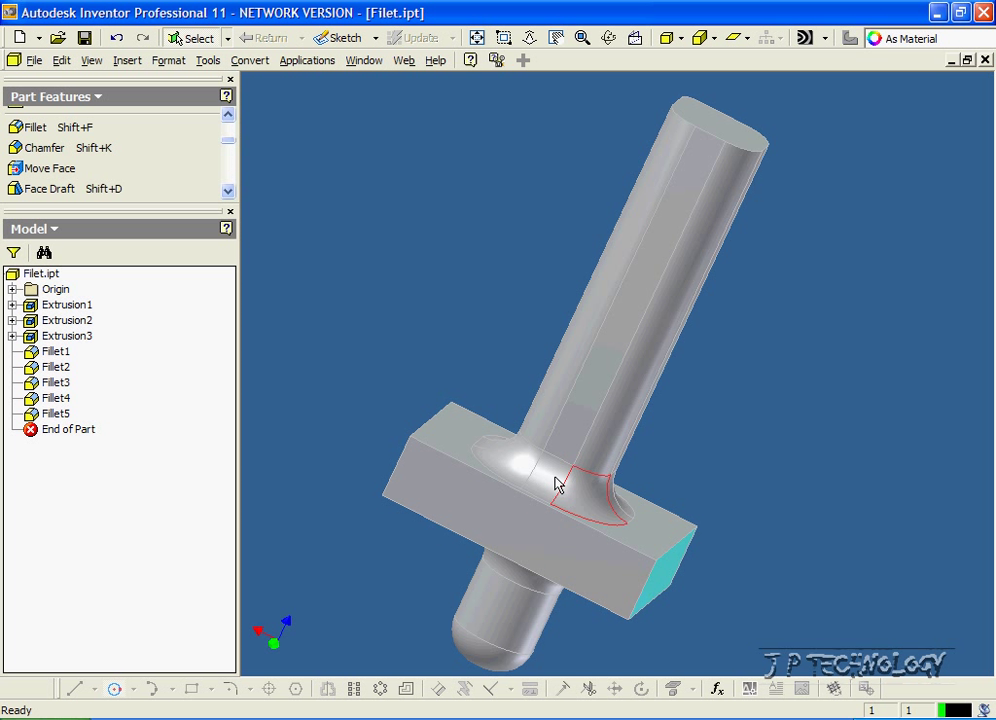
- Create a full round fillet across the plate's end between its side faces (Fillet6)
left_click(46, 126)
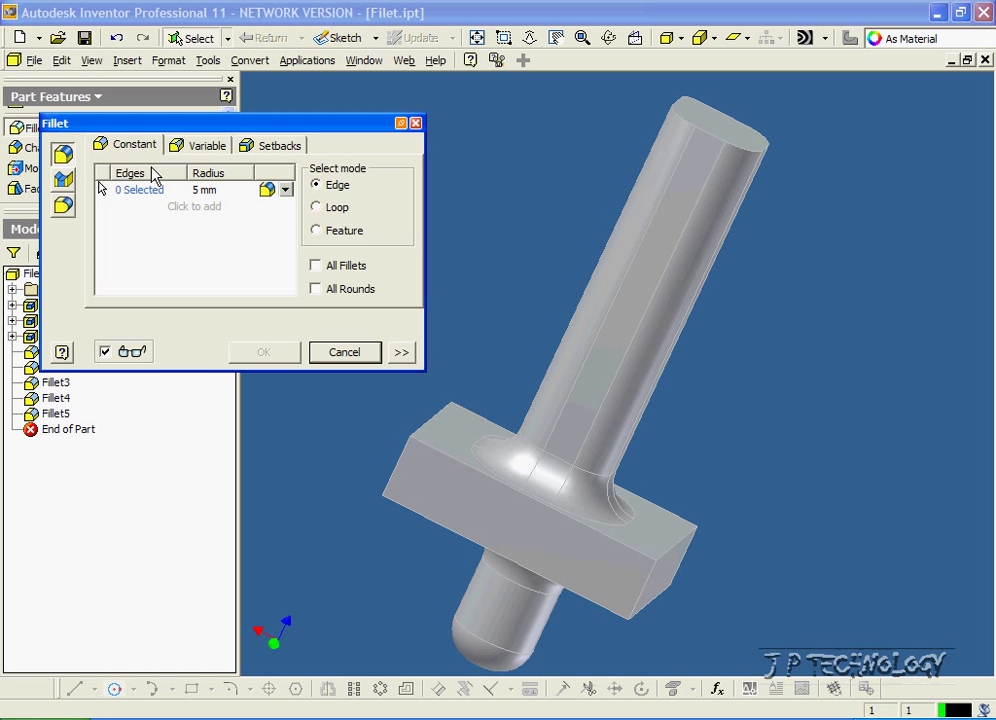
mouse_move(62, 206)
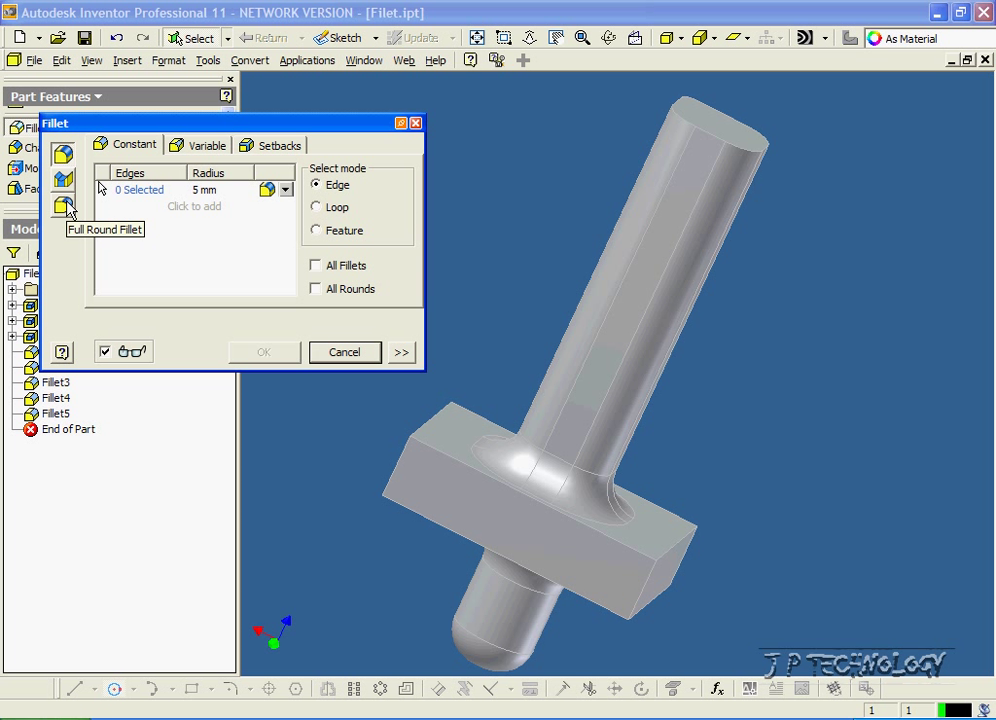
left_click(62, 204)
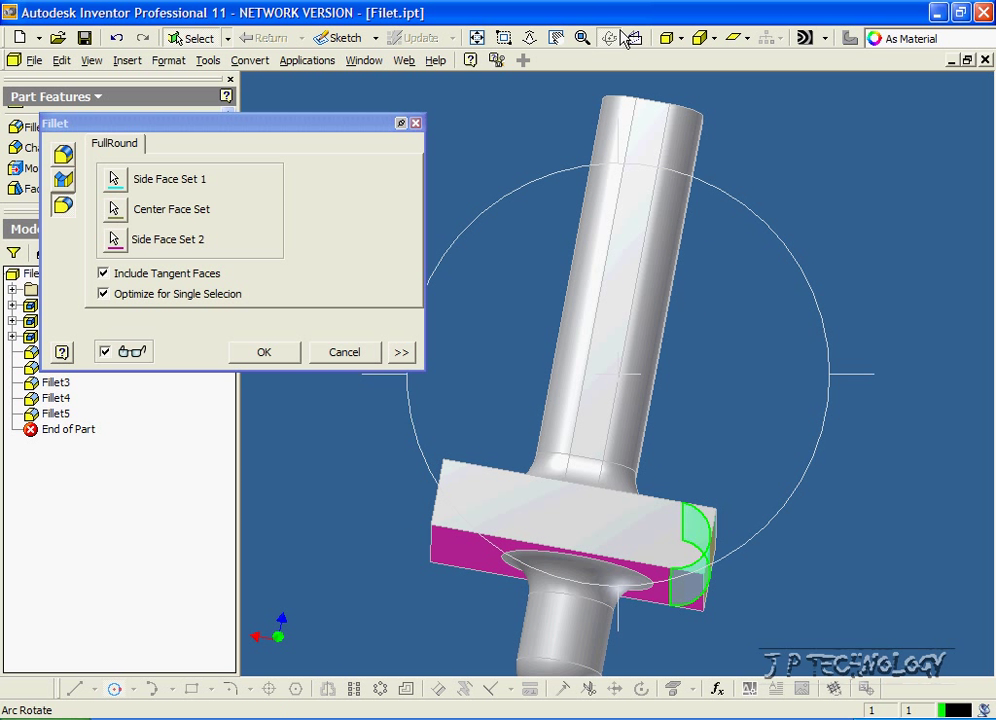
left_click(264, 352)
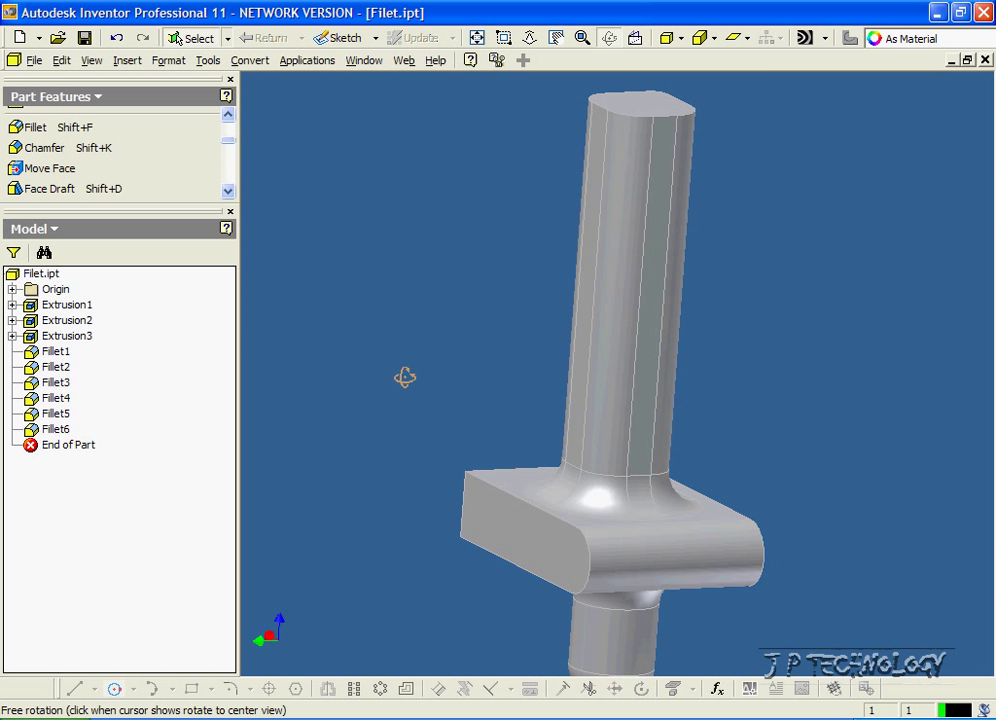
left_click_drag(404, 376, 490, 262)
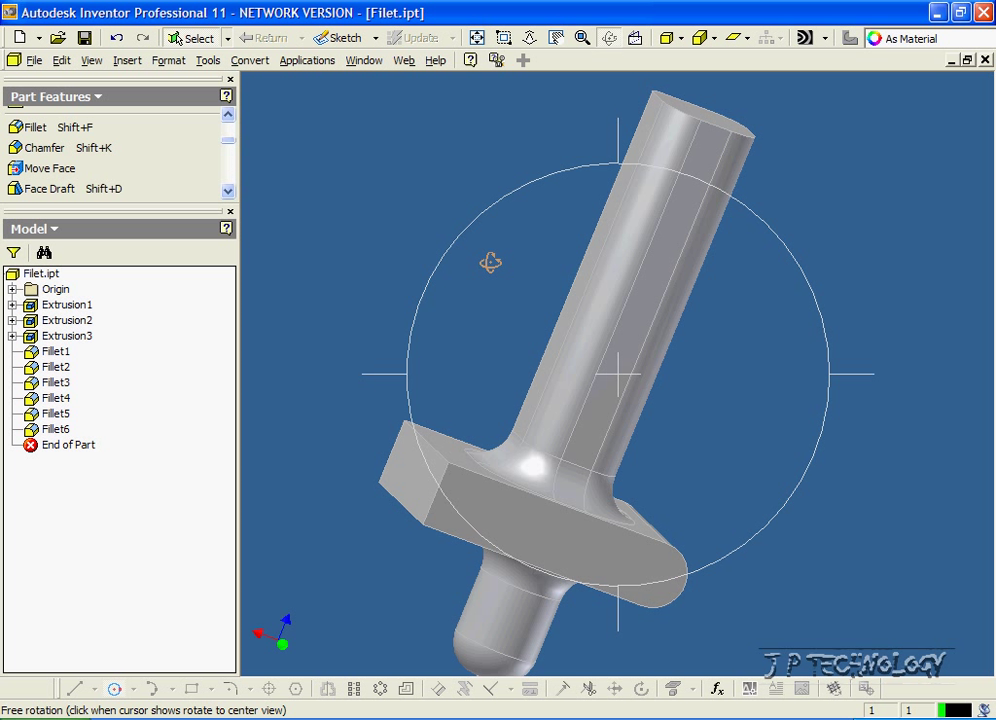